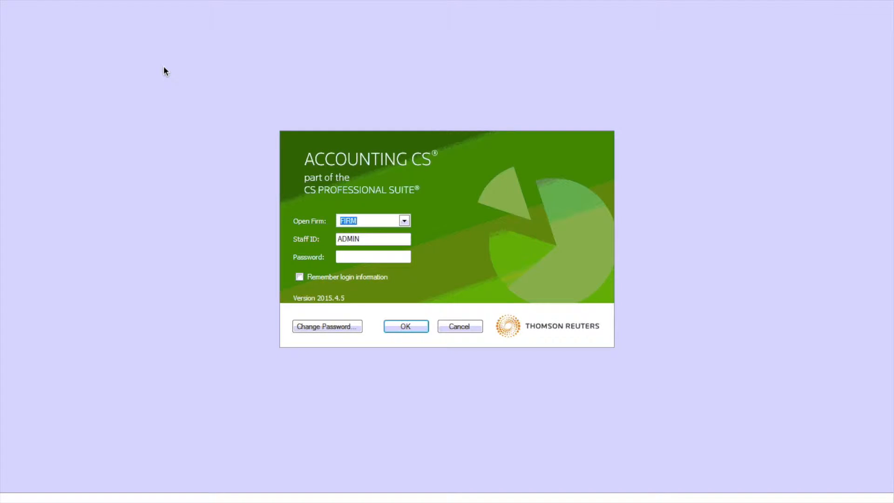
- Enter the ADMIN password and sign in to the firm in Accounting CS
{"action": "left_click", "coordinate": [373, 257]}
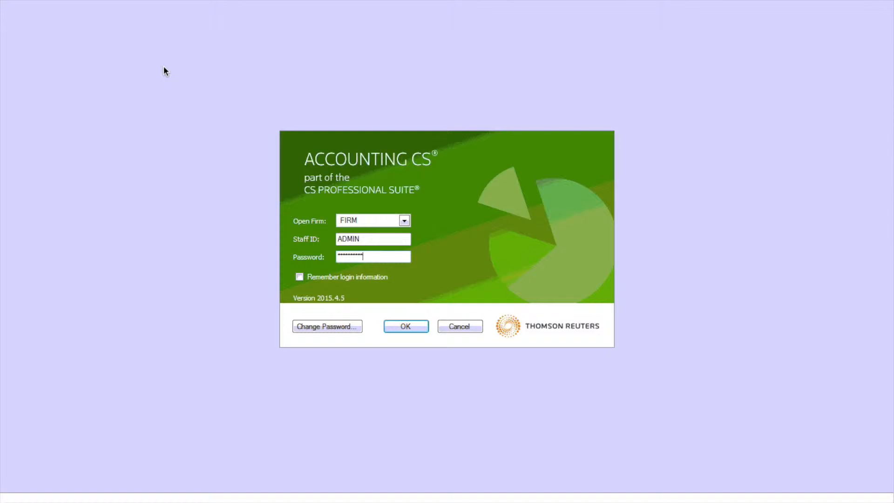
{"action": "left_click", "coordinate": [406, 326]}
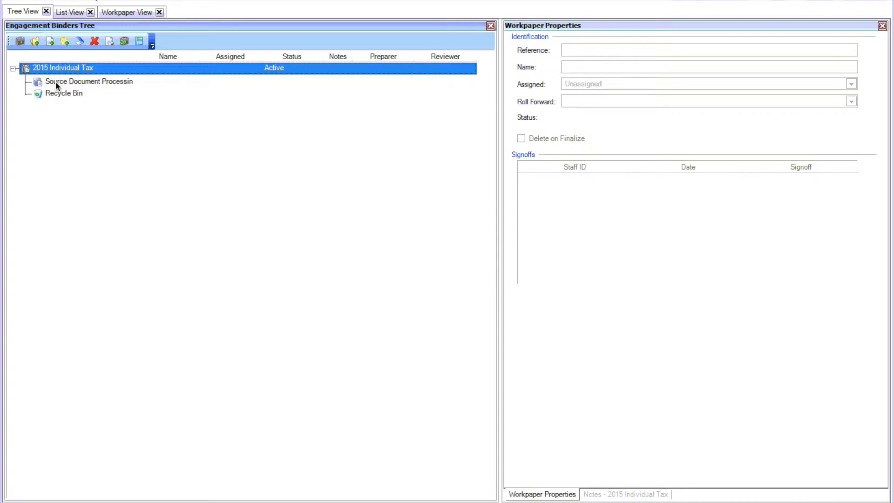
- Run Transmit/Retrieve on the Source Document Processing workpaper and dismiss the summary
{"action": "right_click", "coordinate": [88, 81]}
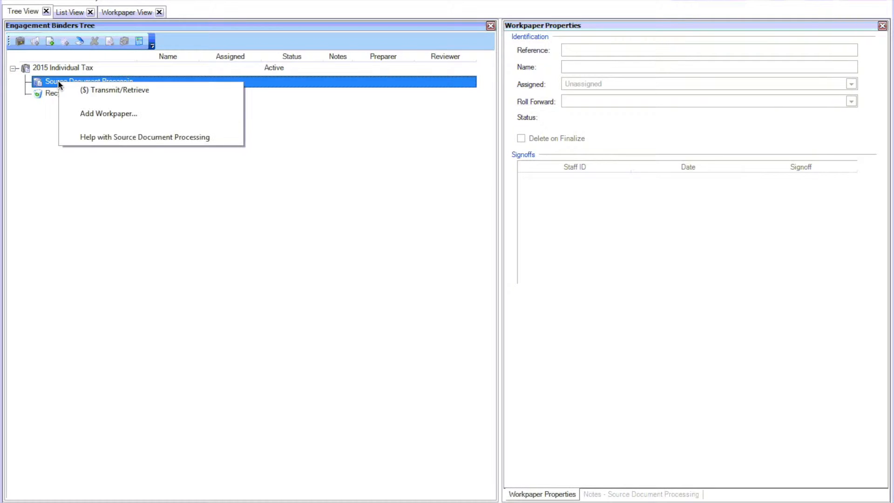
{"action": "left_click", "coordinate": [119, 89]}
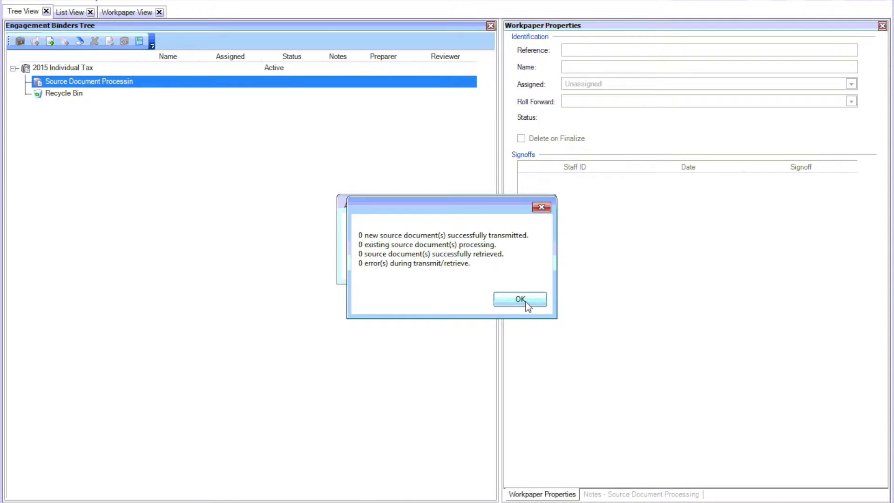
{"action": "left_click", "coordinate": [520, 299]}
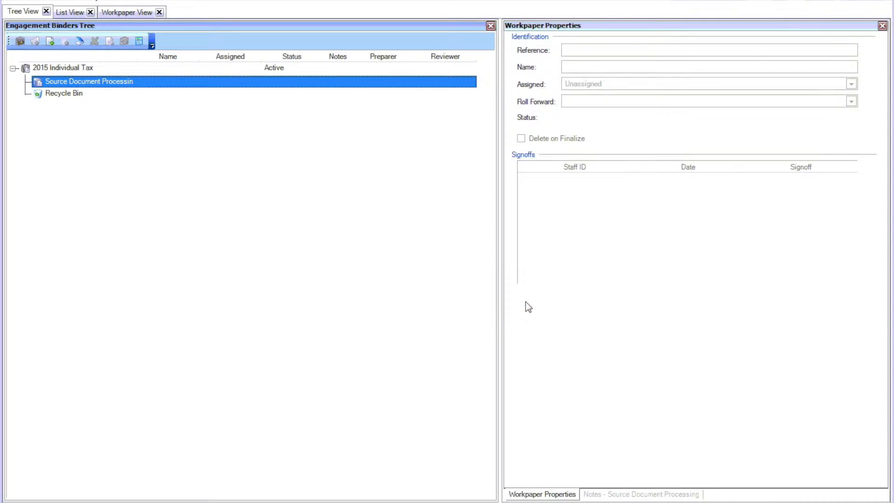
{"action": "mouse_move", "coordinate": [387, 223]}
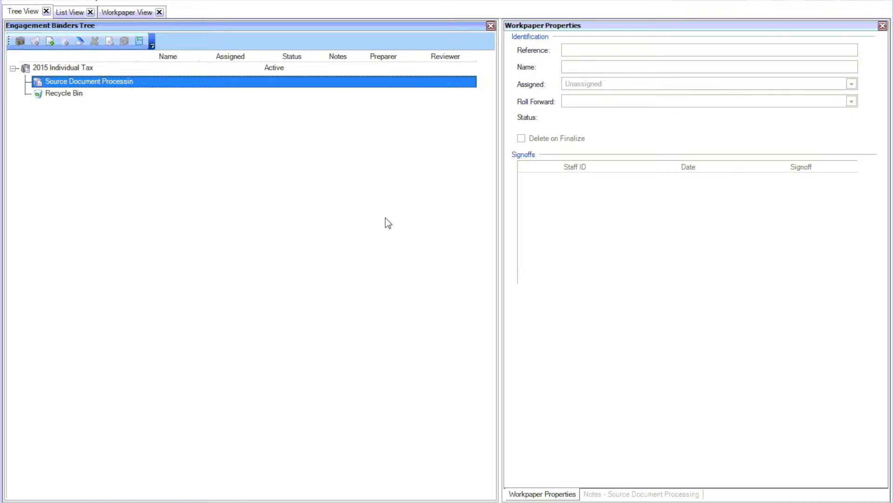
{"action": "mouse_move", "coordinate": [223, 131]}
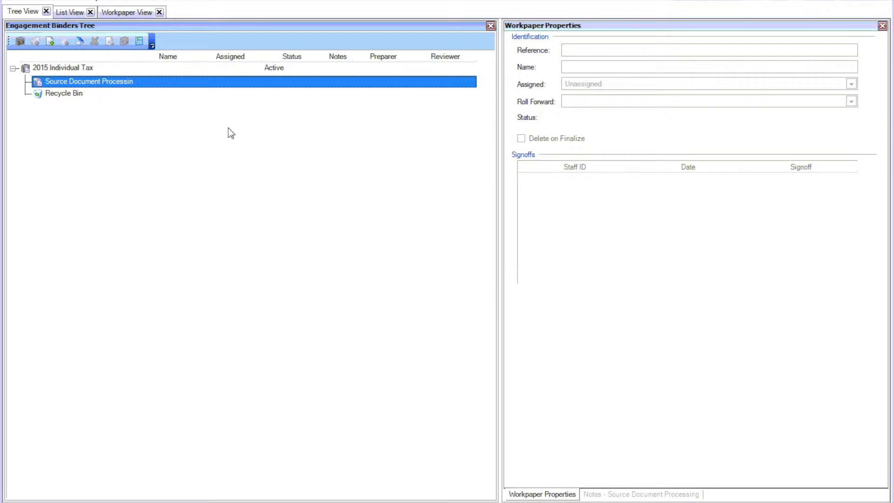
{"action": "mouse_move", "coordinate": [231, 134]}
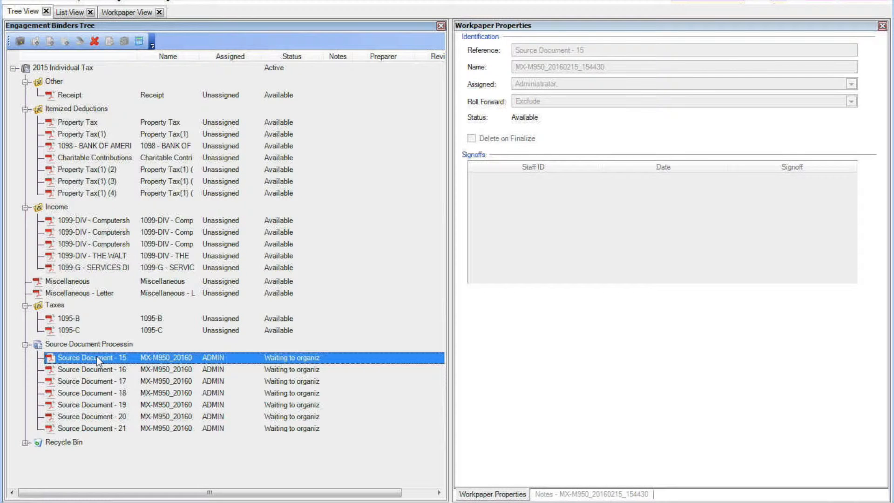
{"action": "mouse_move", "coordinate": [137, 387]}
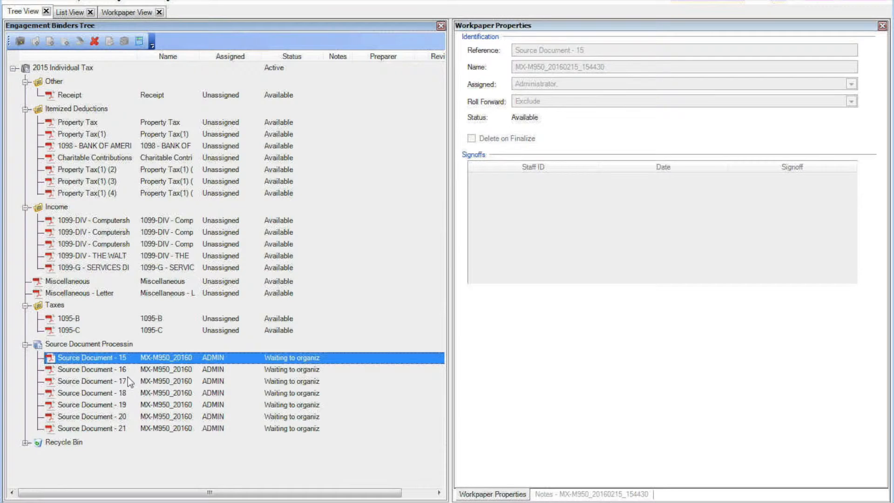
- Organize each waiting source document, including Source Documents 18 and 19, then collapse the binder
{"action": "right_click", "coordinate": [91, 368]}
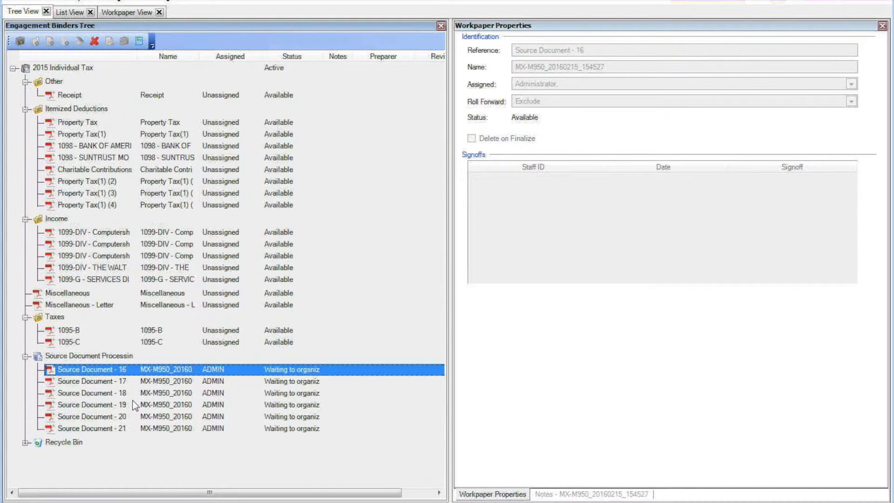
{"action": "left_click", "coordinate": [91, 381]}
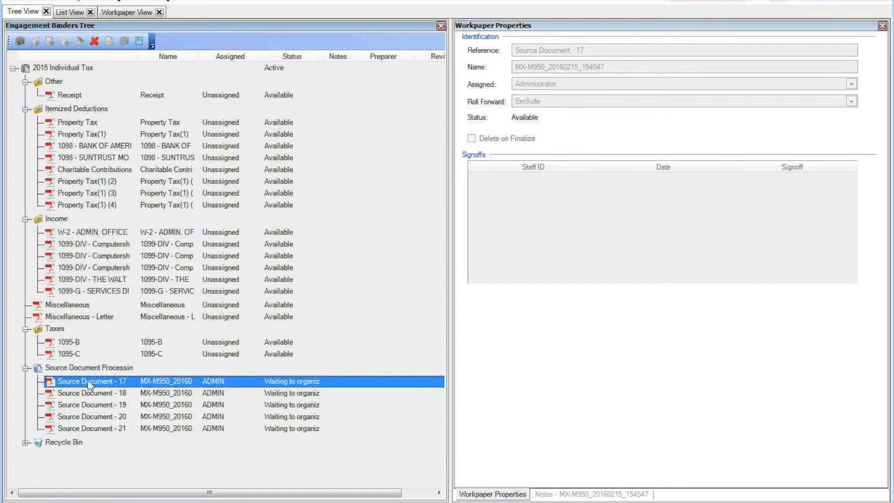
{"action": "right_click", "coordinate": [89, 381]}
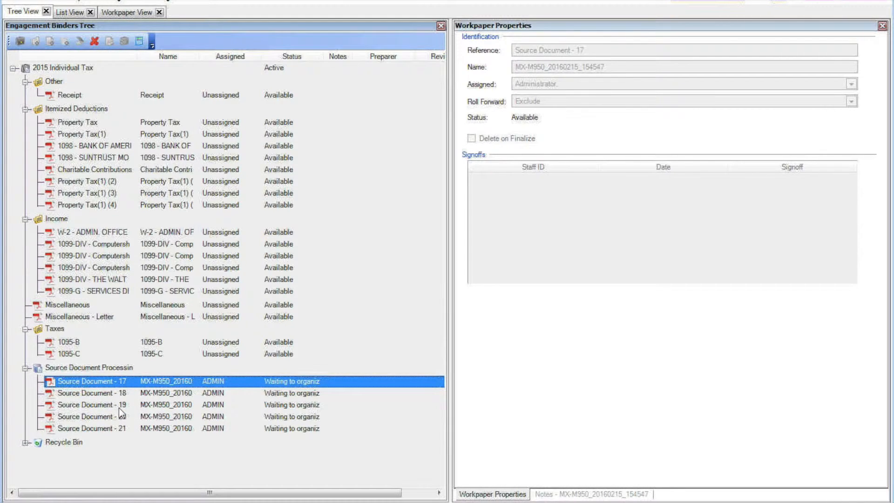
{"action": "right_click", "coordinate": [91, 393]}
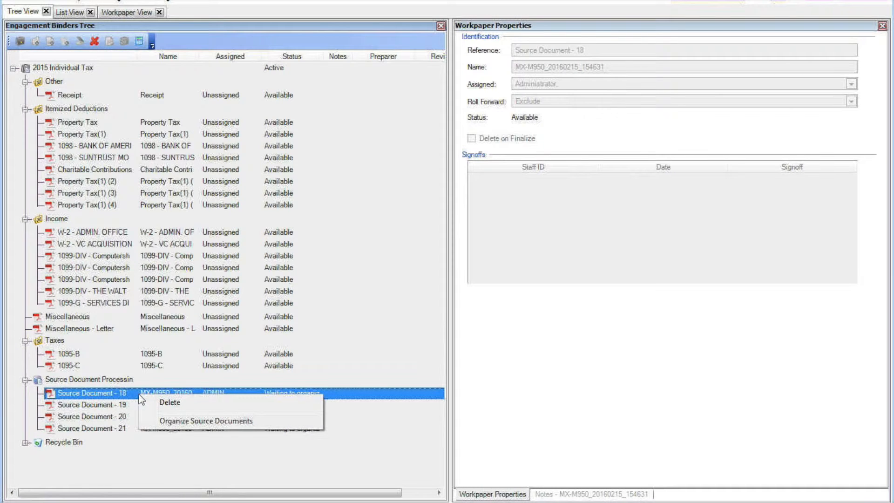
{"action": "left_click", "coordinate": [94, 409]}
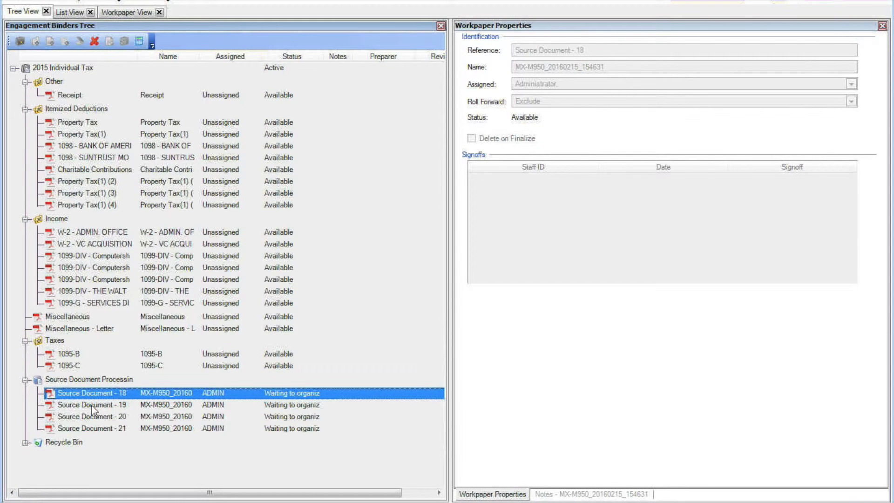
{"action": "mouse_move", "coordinate": [84, 399]}
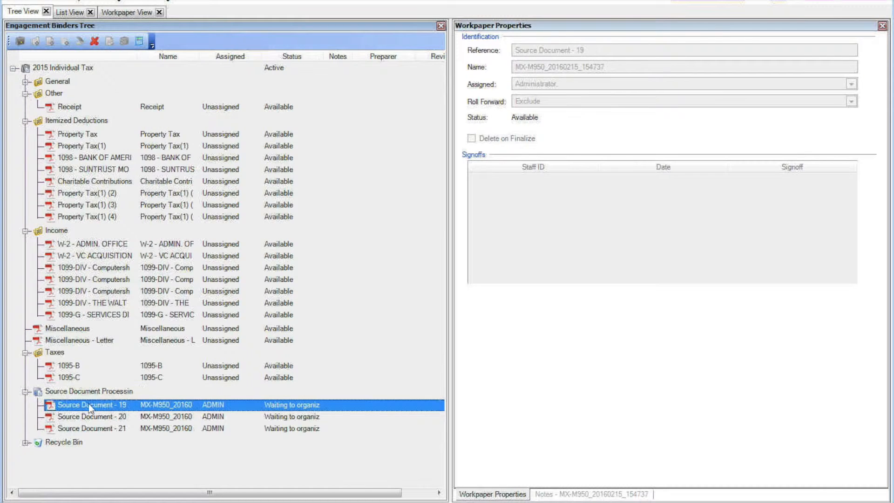
{"action": "right_click", "coordinate": [91, 404]}
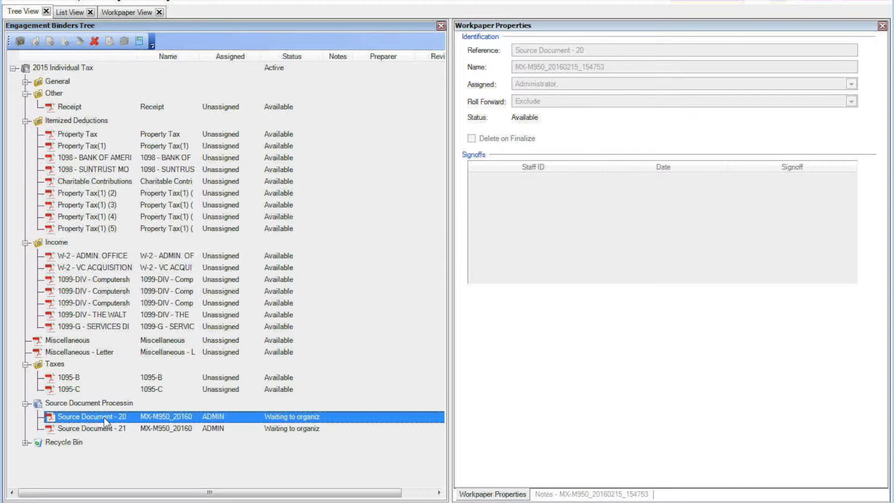
{"action": "left_click", "coordinate": [92, 428]}
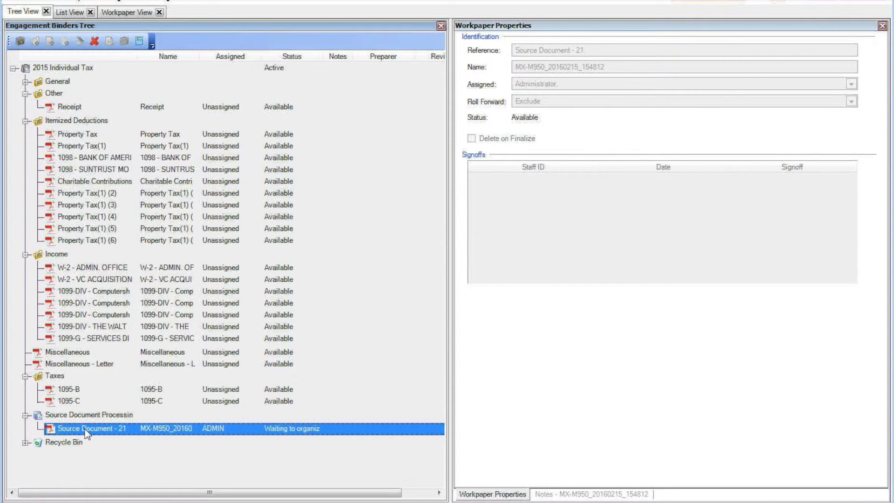
{"action": "mouse_move", "coordinate": [112, 459]}
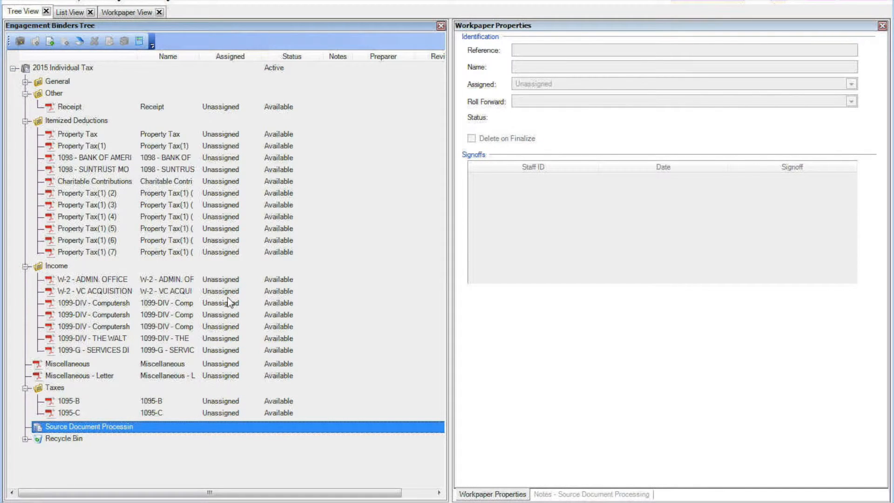
{"action": "mouse_move", "coordinate": [271, 212]}
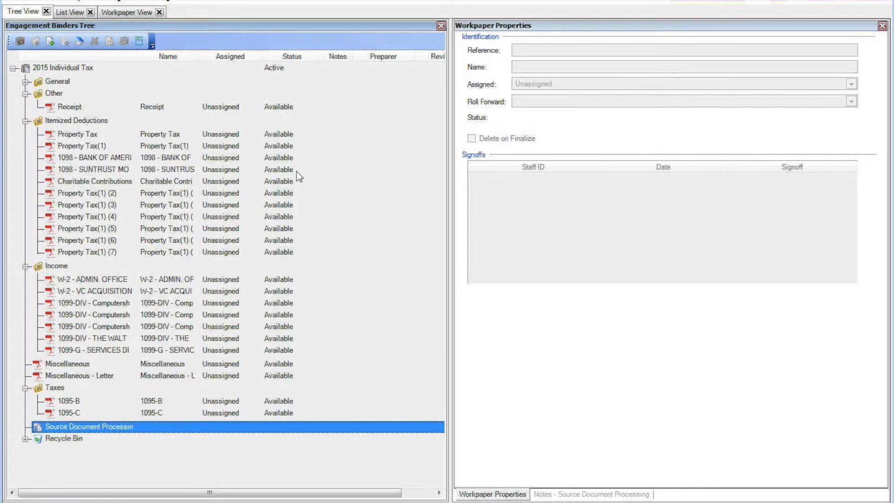
{"action": "left_click", "coordinate": [12, 67]}
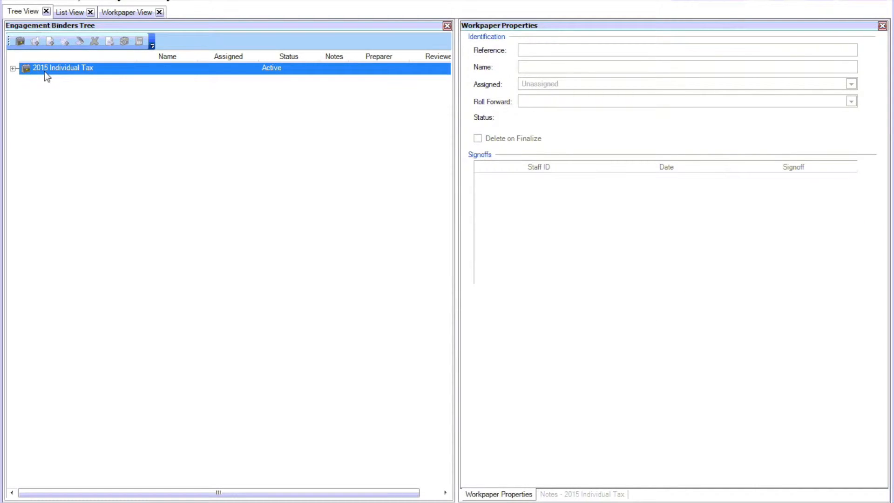
- Open Source Data Entry for the 2015 Individual Tax binder, showing the IBM 1099-DIV
{"action": "right_click", "coordinate": [61, 67]}
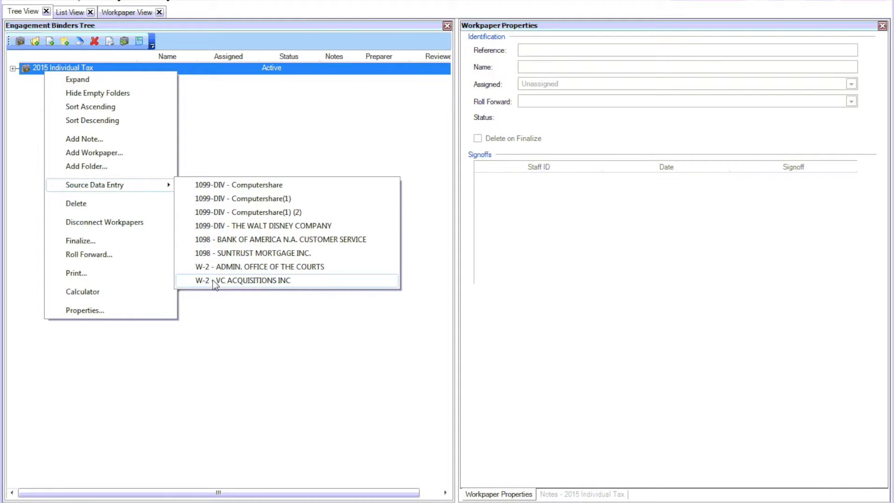
{"action": "left_click", "coordinate": [243, 280]}
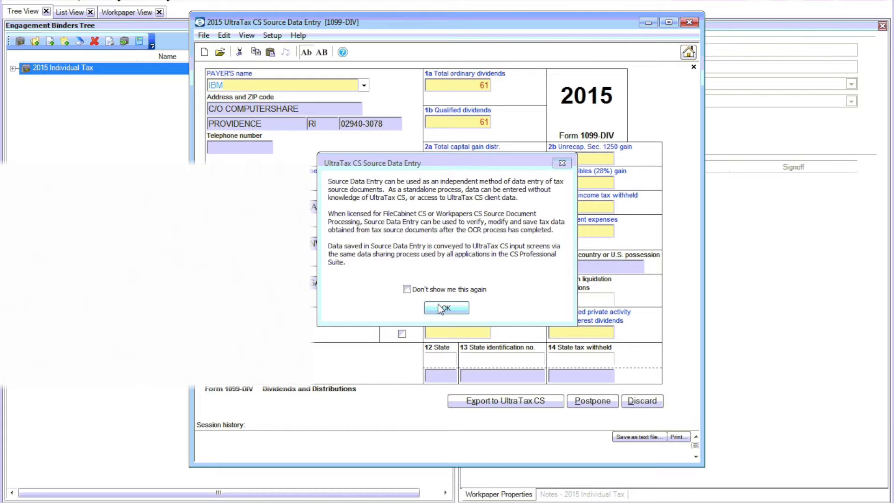
- Dismiss the introduction notice and postpone the first 1099-DIV
{"action": "left_click", "coordinate": [446, 308]}
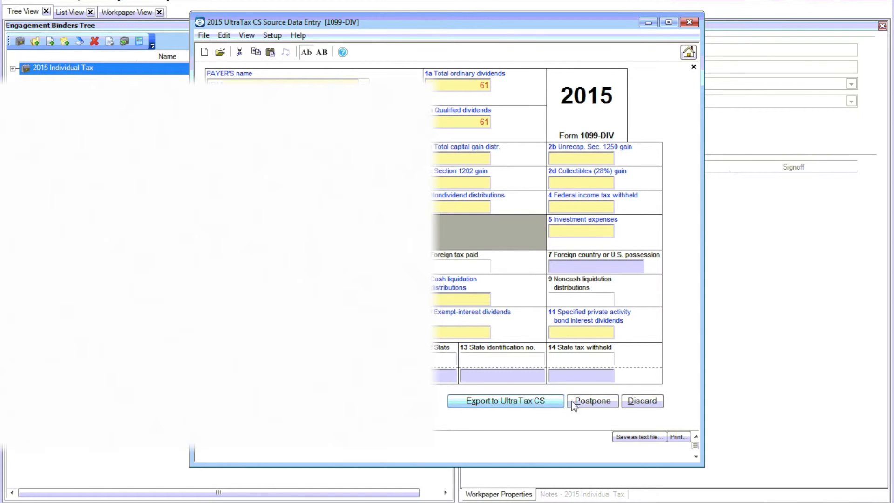
{"action": "left_click", "coordinate": [592, 401]}
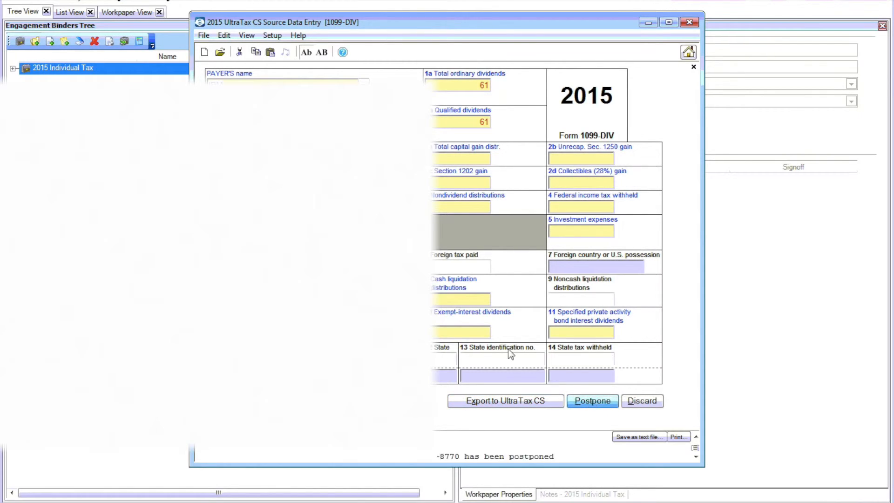
{"action": "left_click", "coordinate": [591, 400]}
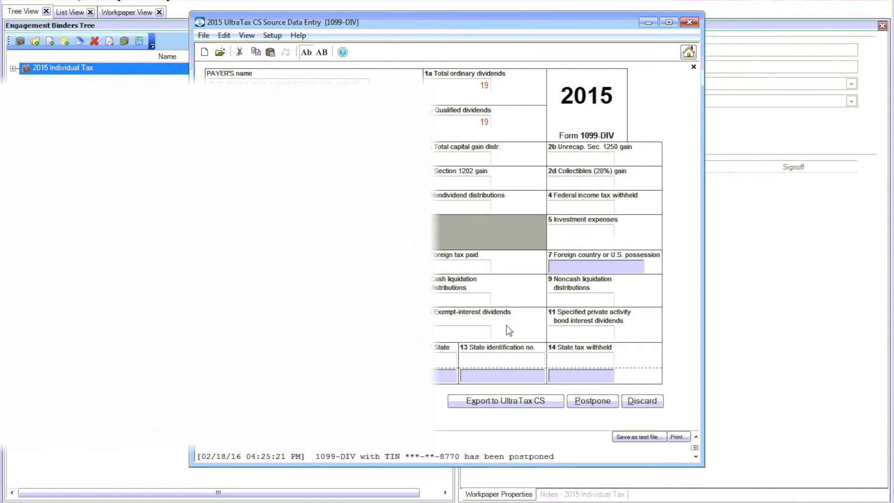
{"action": "mouse_move", "coordinate": [515, 343]}
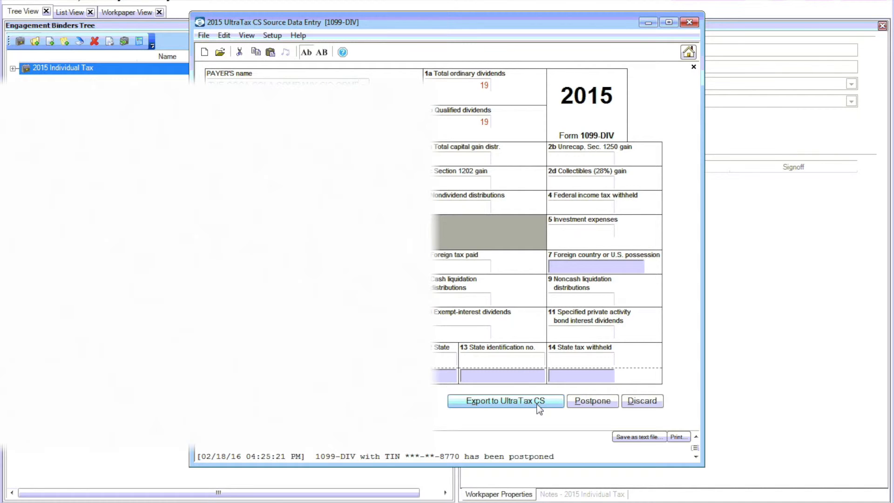
- Export the 1099-DIV forms showing 19, 61 and 34 in dividends
{"action": "left_click", "coordinate": [503, 400]}
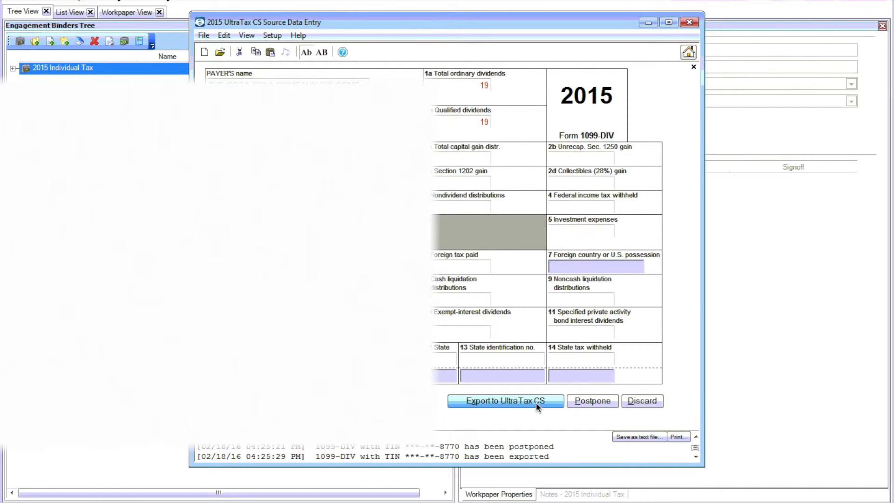
{"action": "left_click", "coordinate": [504, 400]}
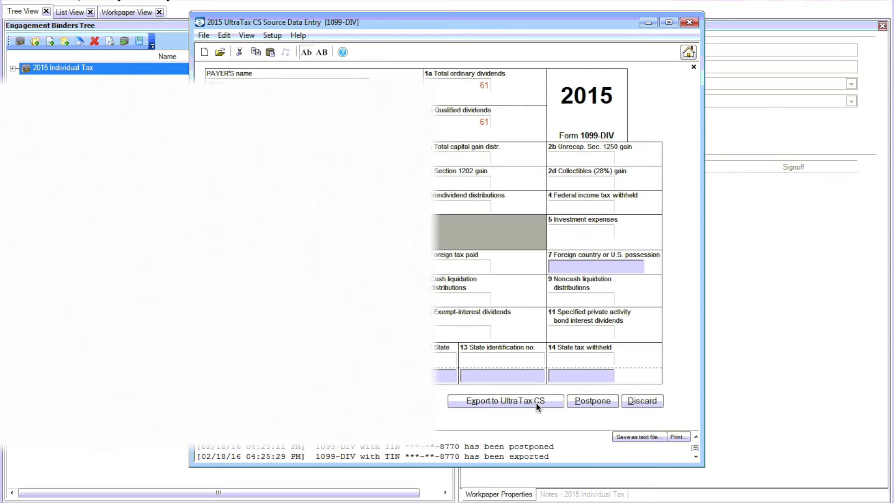
{"action": "left_click", "coordinate": [506, 400]}
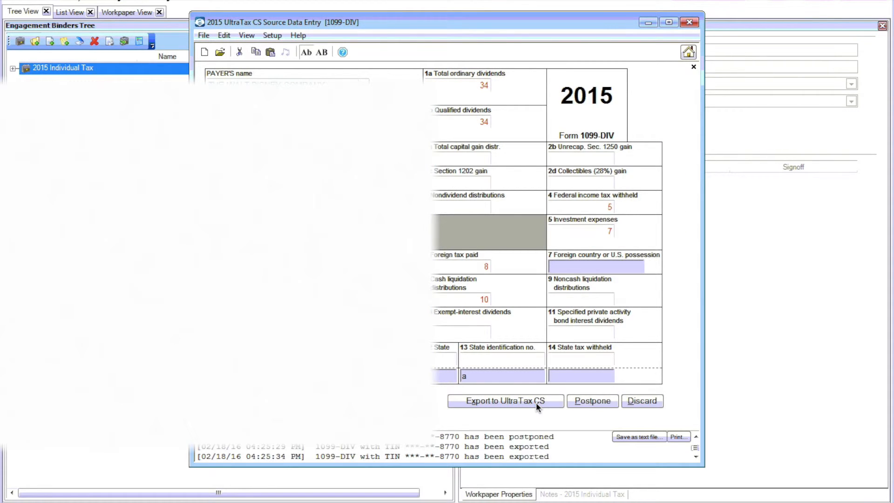
{"action": "left_click", "coordinate": [505, 401]}
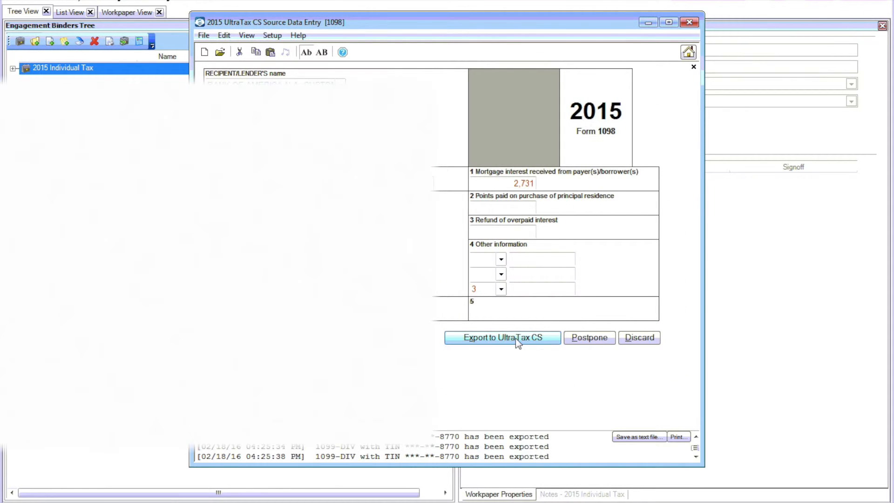
- Export the 1098s (2,731 and 3,917 interest) and W-2s (81,621 and 89,167 wages)
{"action": "left_click", "coordinate": [501, 337]}
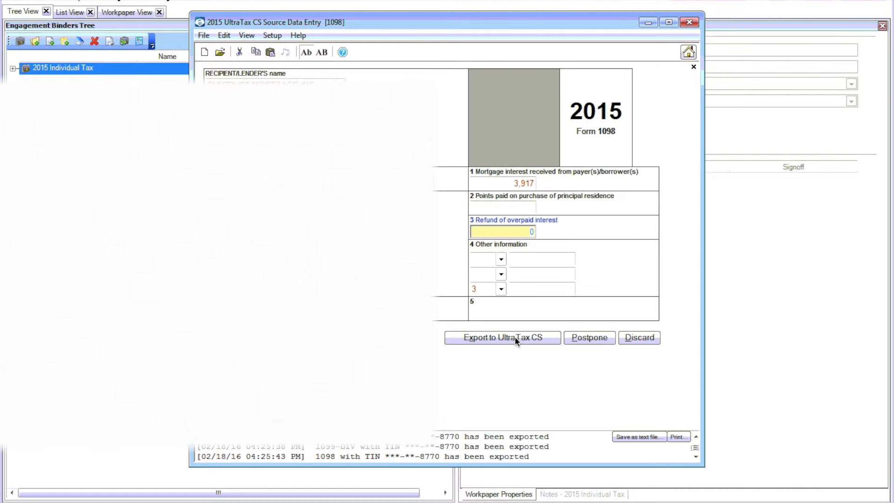
{"action": "left_click", "coordinate": [501, 337]}
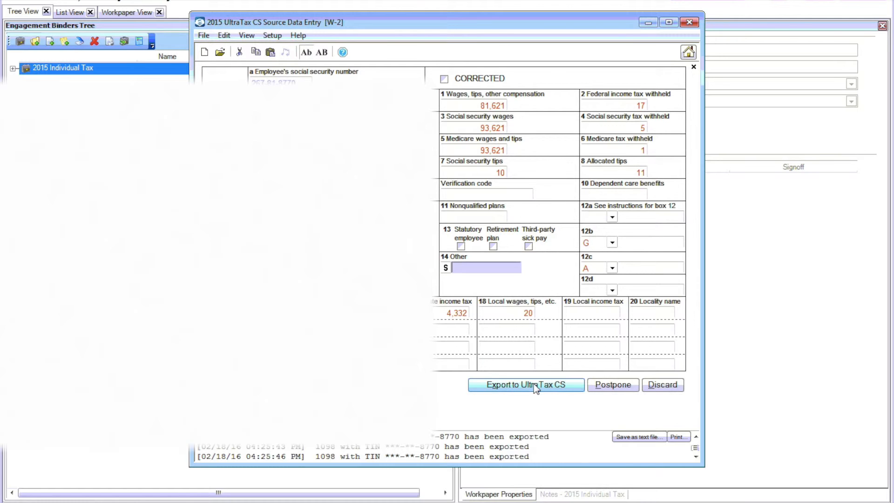
{"action": "left_click", "coordinate": [525, 384]}
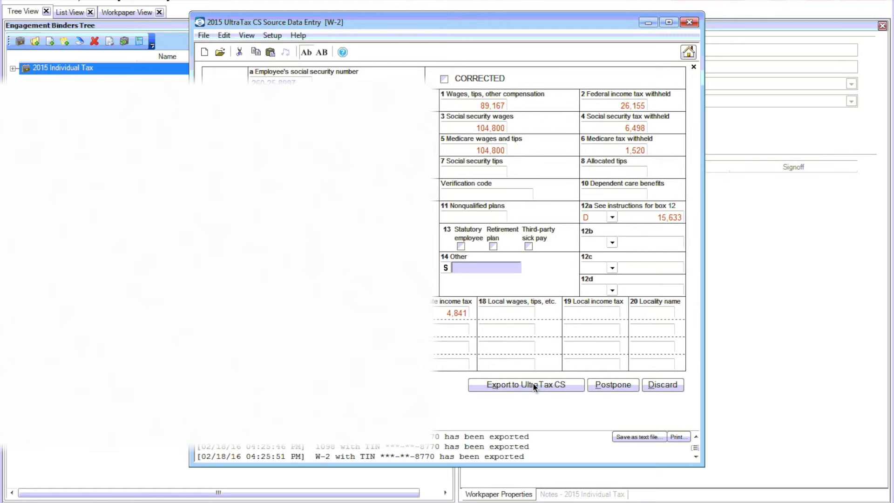
{"action": "left_click", "coordinate": [525, 384]}
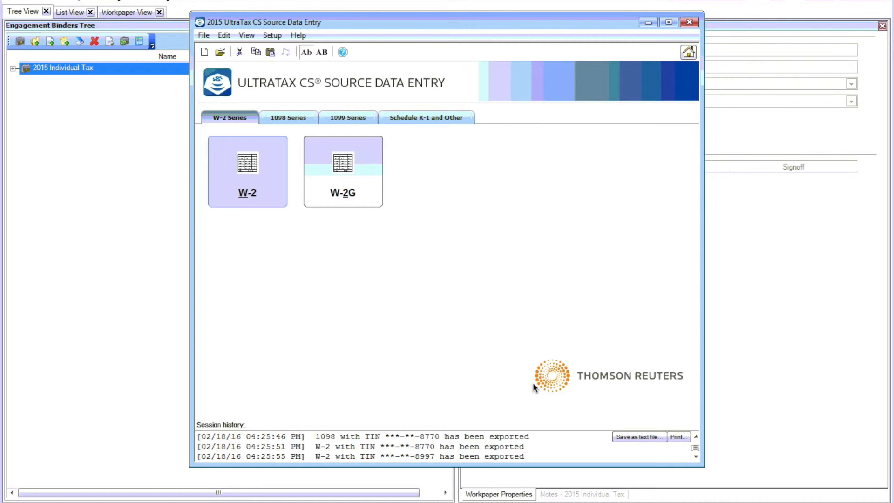
{"action": "mouse_move", "coordinate": [535, 227]}
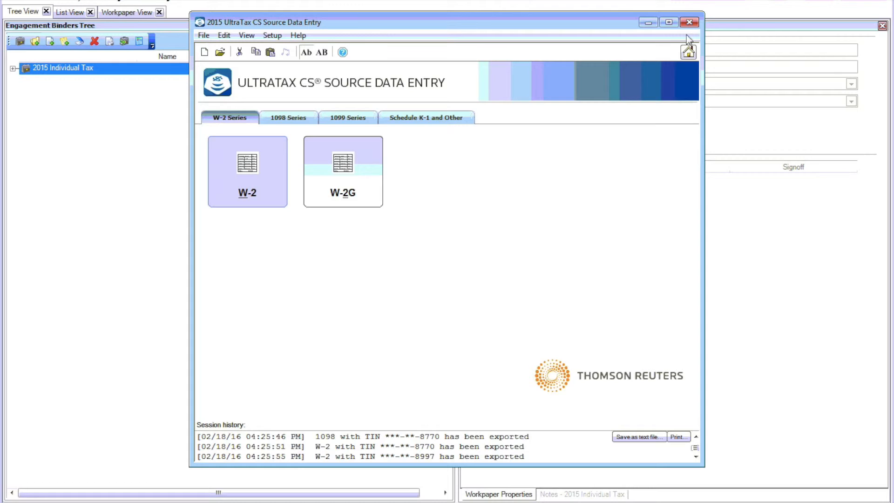
- Close the UltraTax CS Source Data Entry window
{"action": "left_click", "coordinate": [689, 22]}
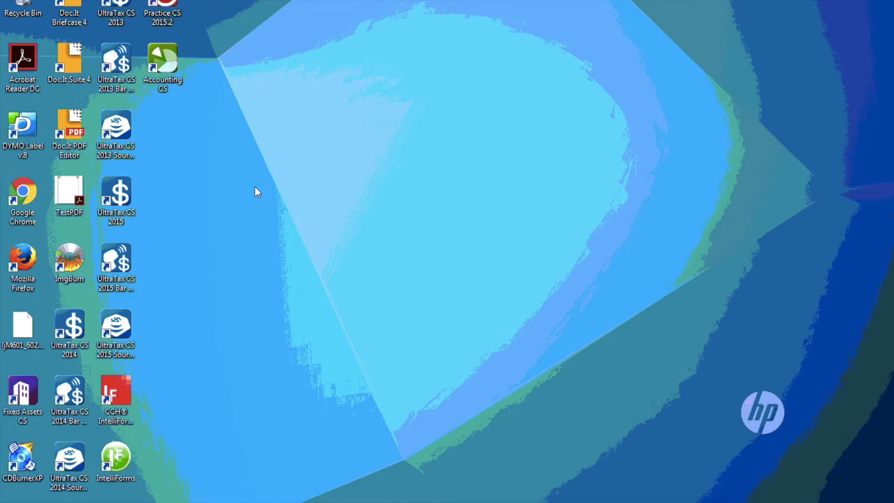
- Launch UltraTax CS 2015 from its desktop shortcut
{"action": "left_click", "coordinate": [116, 265]}
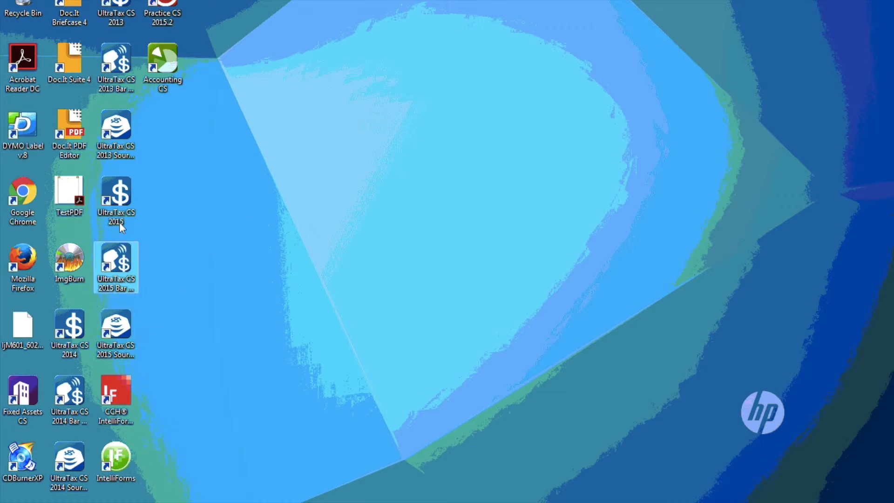
{"action": "left_click", "coordinate": [116, 196]}
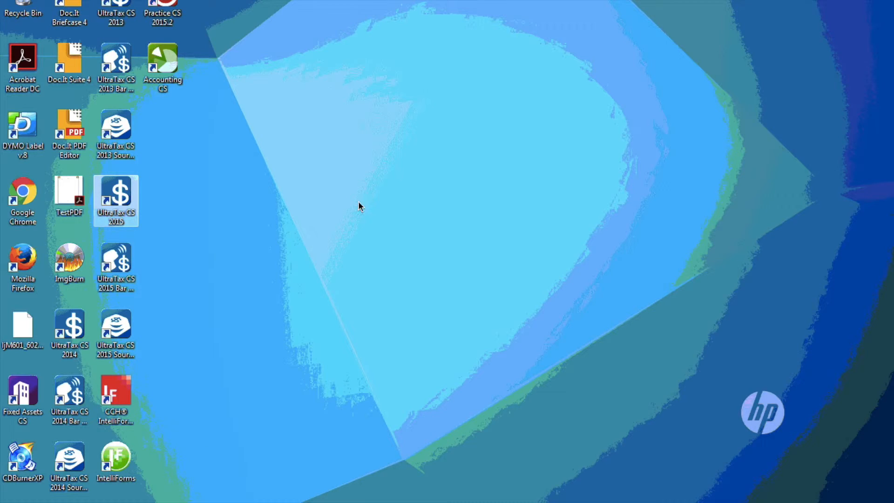
{"action": "double_click", "coordinate": [116, 191]}
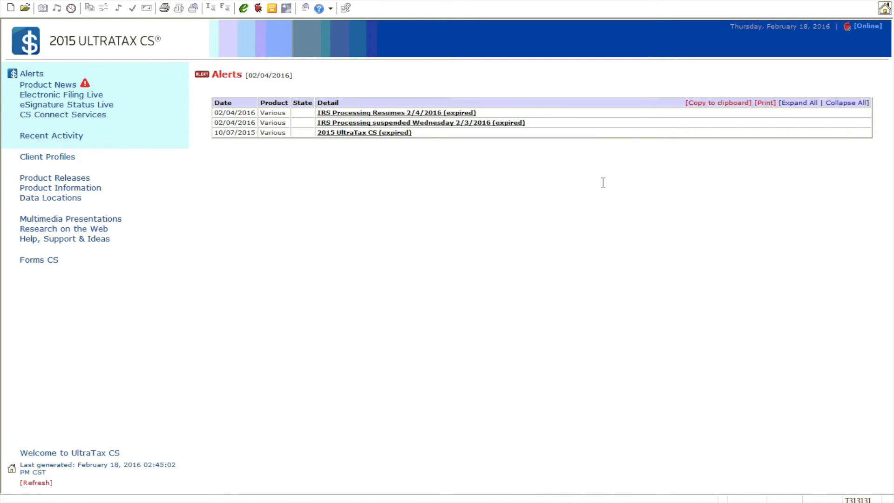
{"action": "mouse_move", "coordinate": [255, 82]}
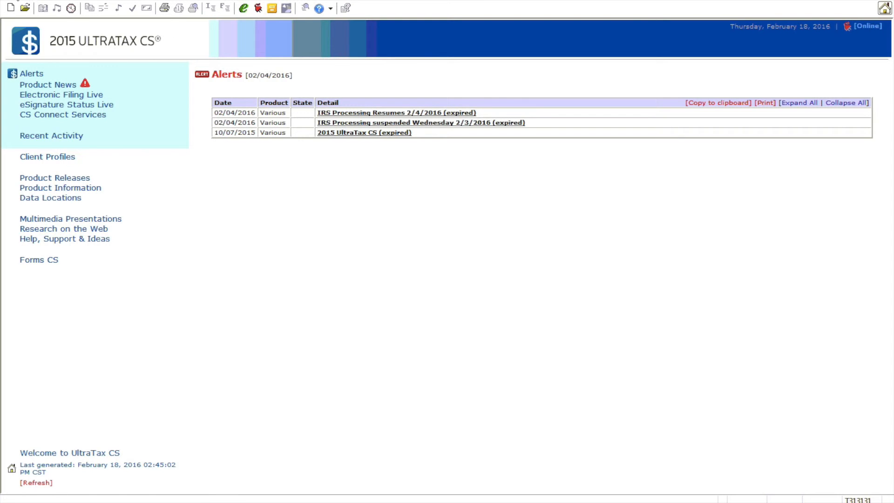
- Open the UltraTax CS File menu to begin opening the client's return
{"action": "left_click", "coordinate": [24, 8]}
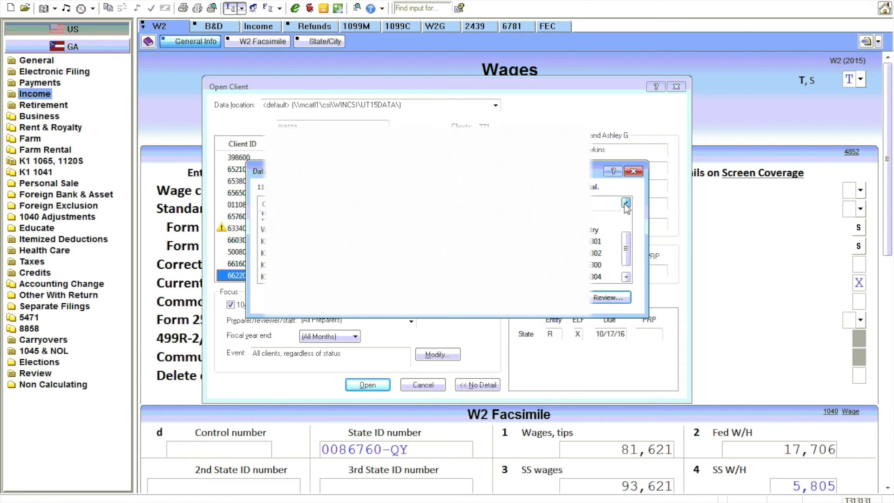
- Review the Financial Tp 1099-DIV update and accept importing the new source data
{"action": "left_click", "coordinate": [625, 203]}
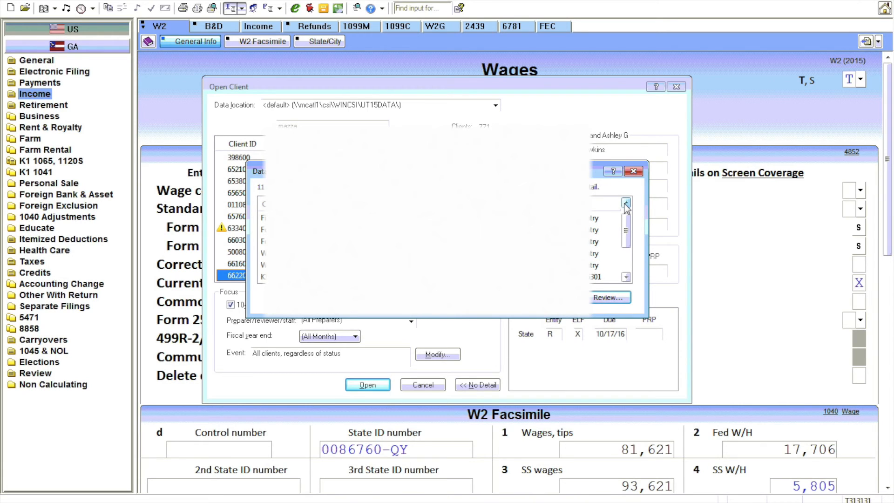
{"action": "left_click", "coordinate": [625, 204]}
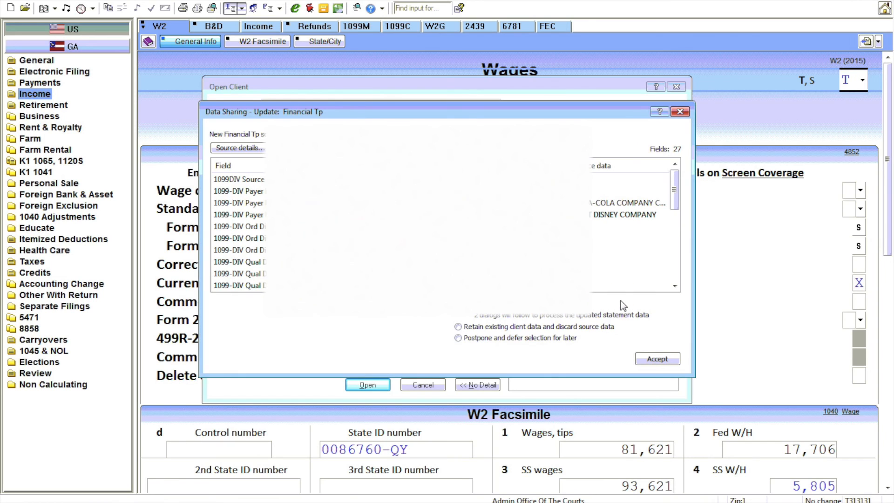
{"action": "left_click", "coordinate": [457, 304]}
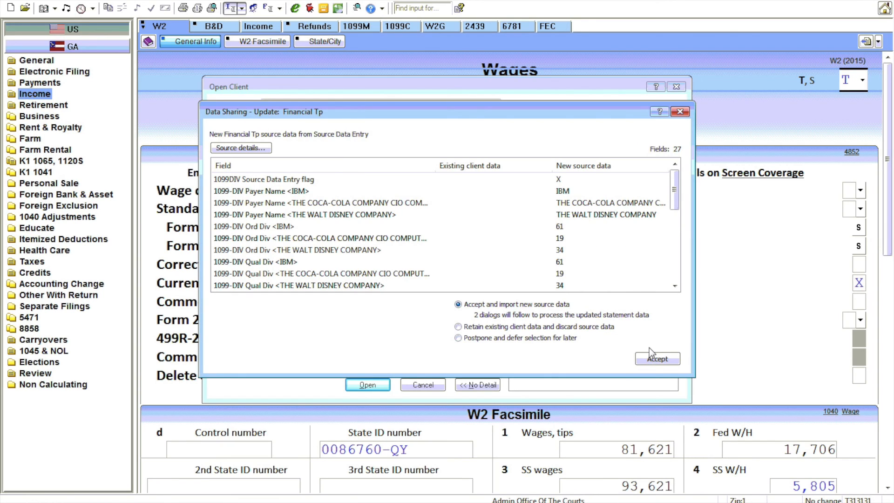
{"action": "mouse_move", "coordinate": [668, 57]}
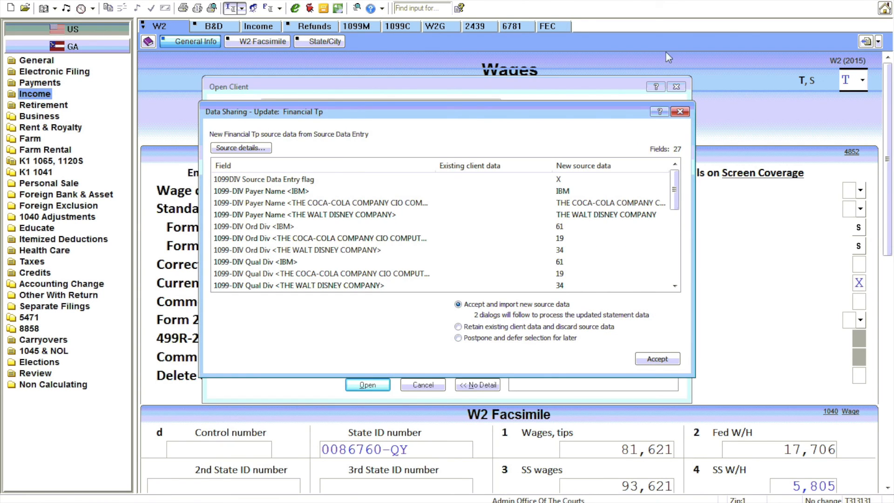